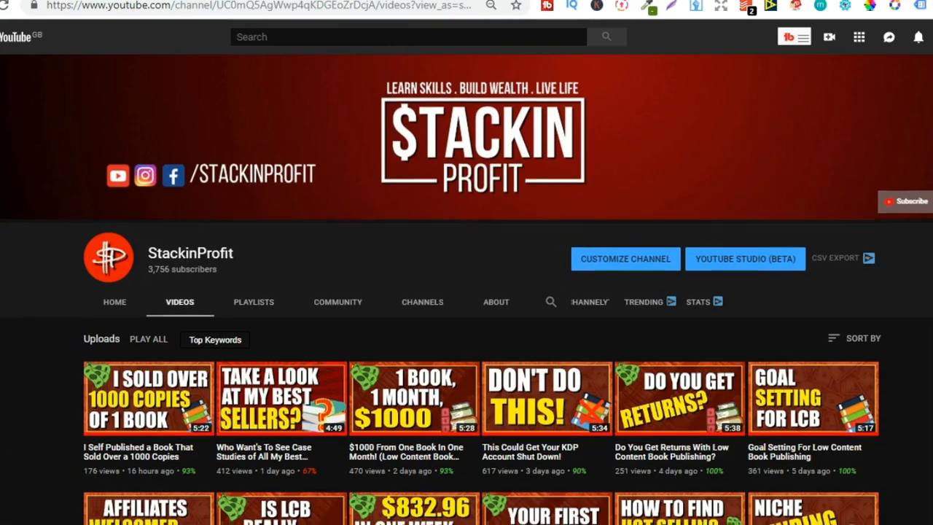
# - Scroll through the January–July 2019 sales dashboard showing 7,203 views, 525 sales and $28,071.76
pyautogui.scroll(-3)
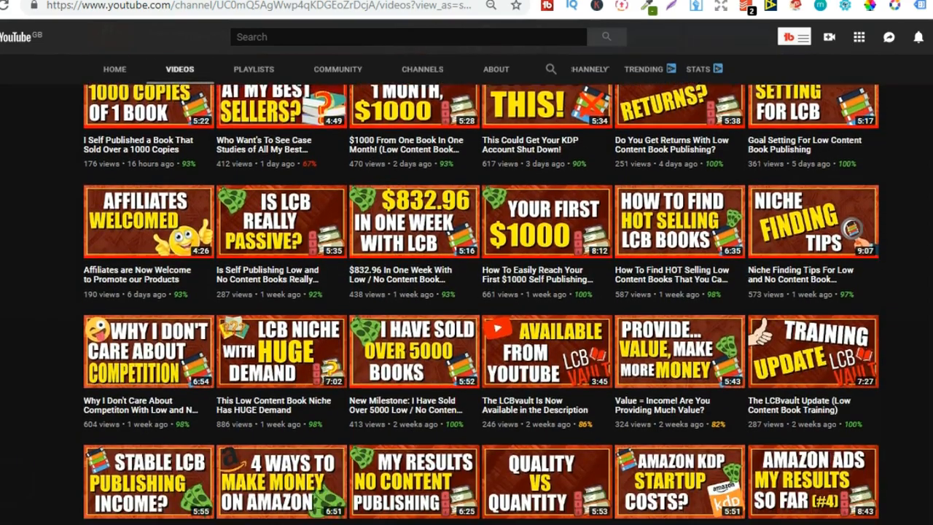
pyautogui.scroll(-3)
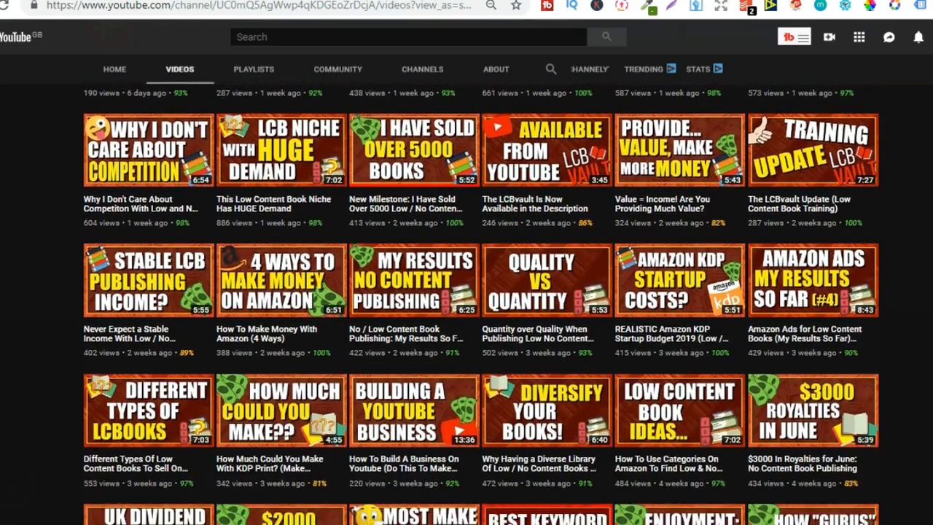
pyautogui.scroll(-3)
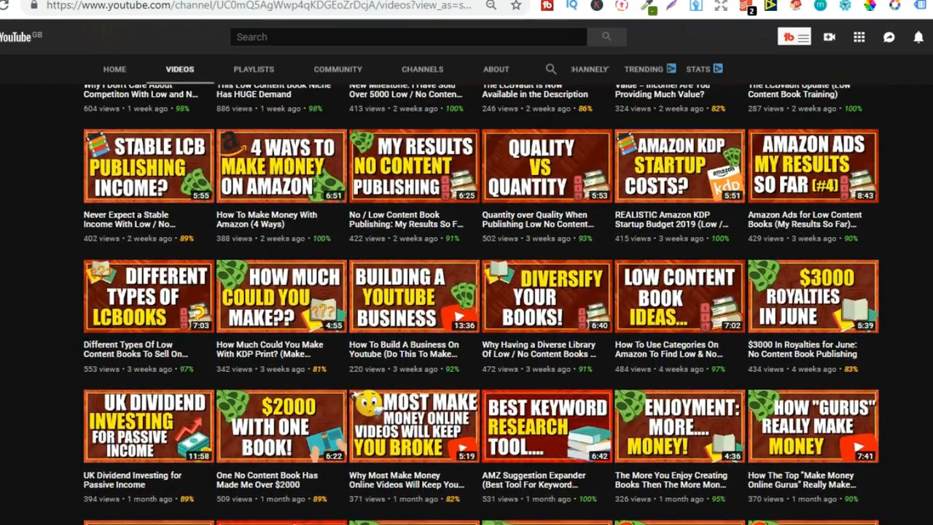
pyautogui.scroll(3)
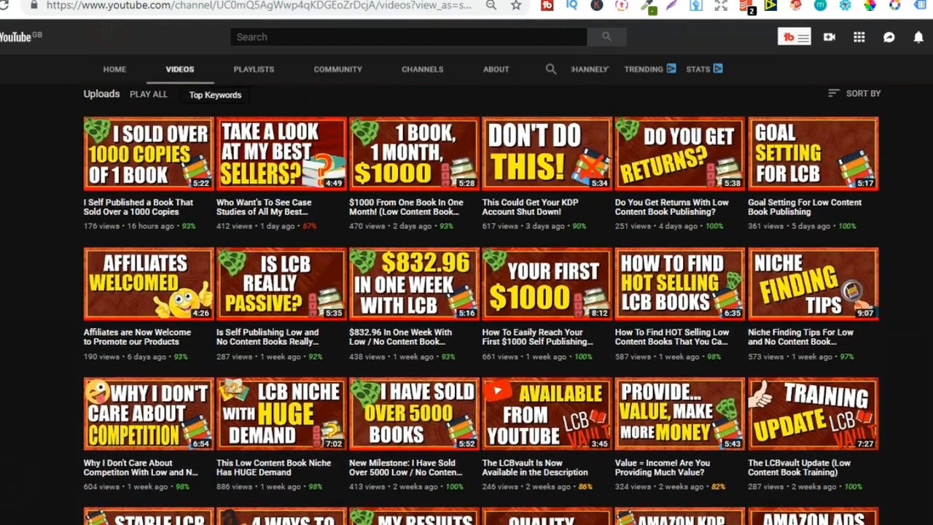
pyautogui.scroll(3)
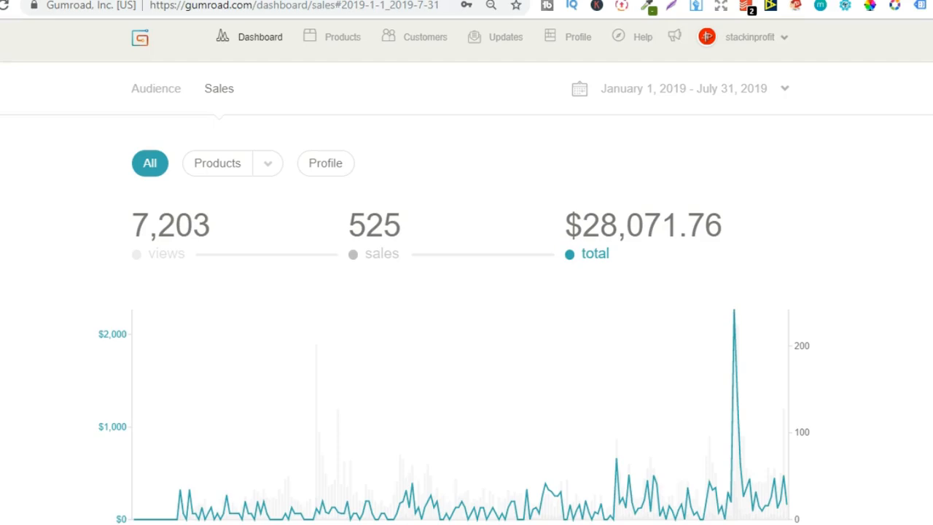
pyautogui.scroll(-3)
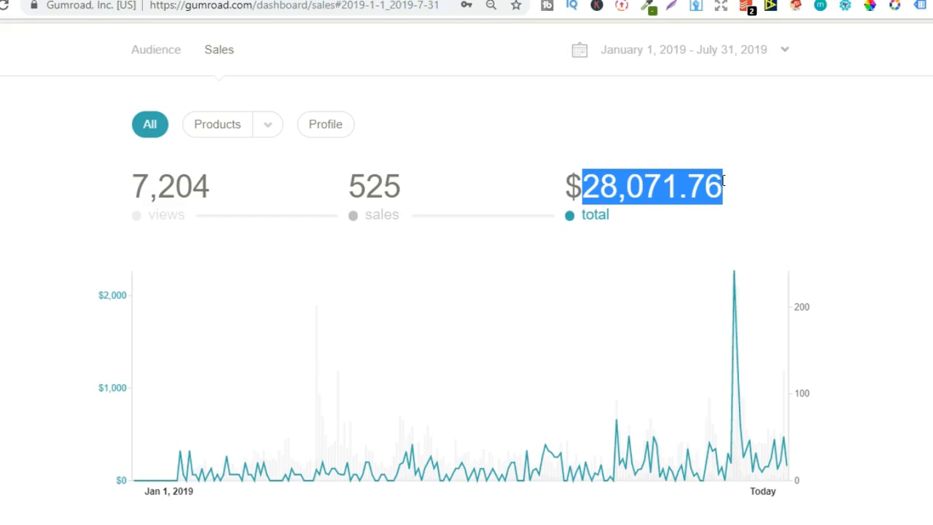
pyautogui.moveTo(733, 366)
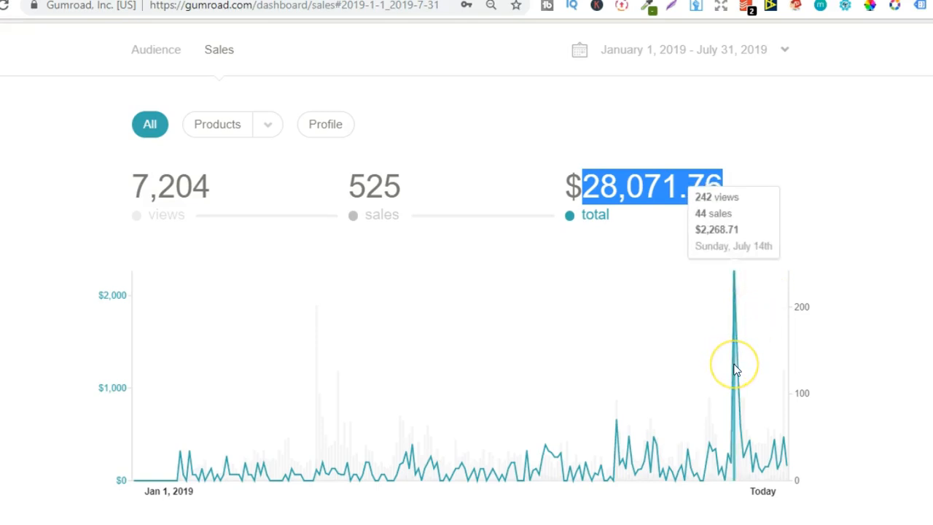
pyautogui.moveTo(736, 370)
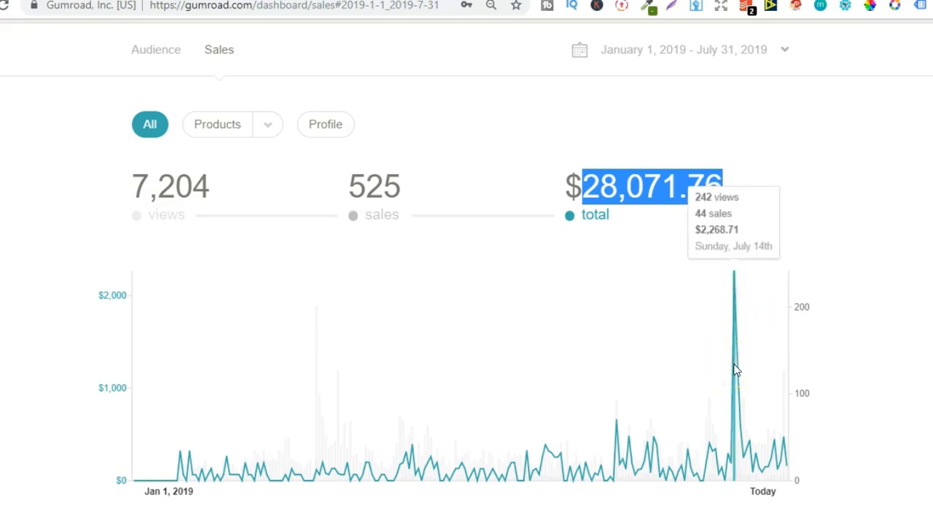
pyautogui.moveTo(858, 328)
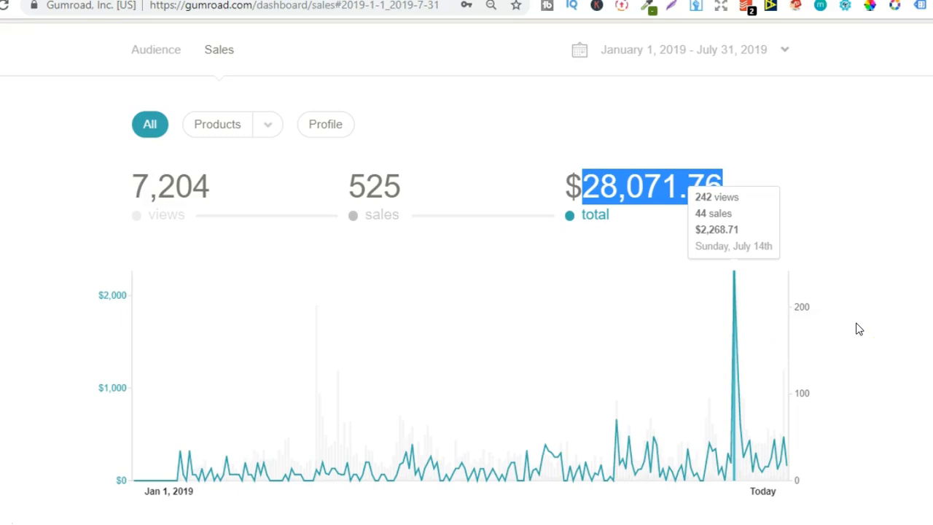
pyautogui.moveTo(827, 422)
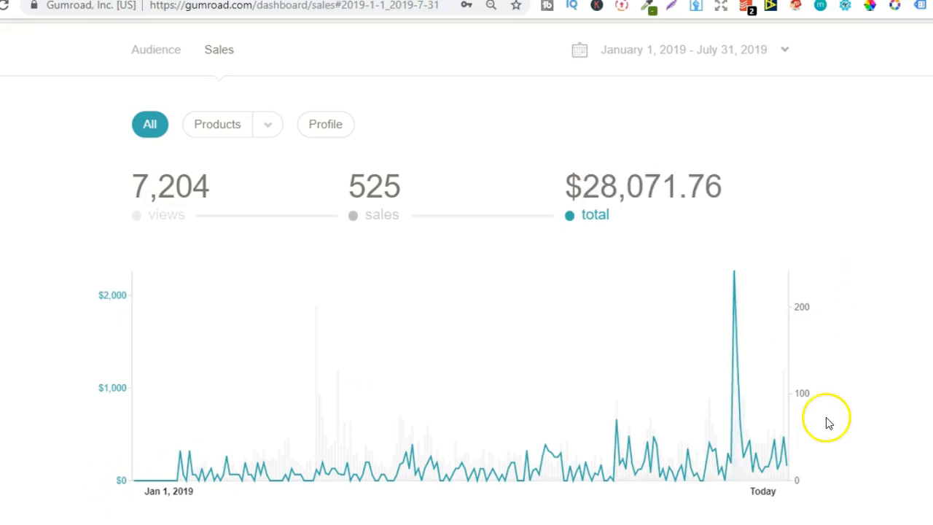
pyautogui.moveTo(729, 468)
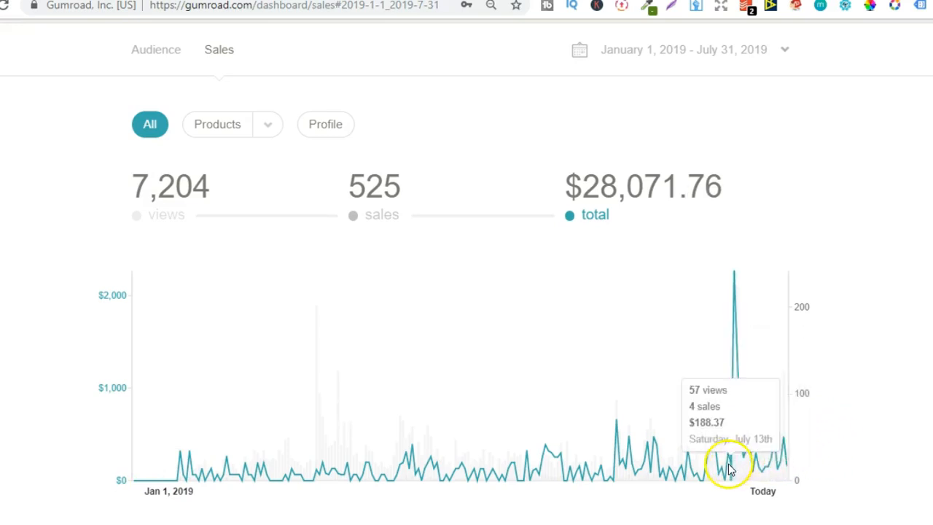
pyautogui.moveTo(598, 477)
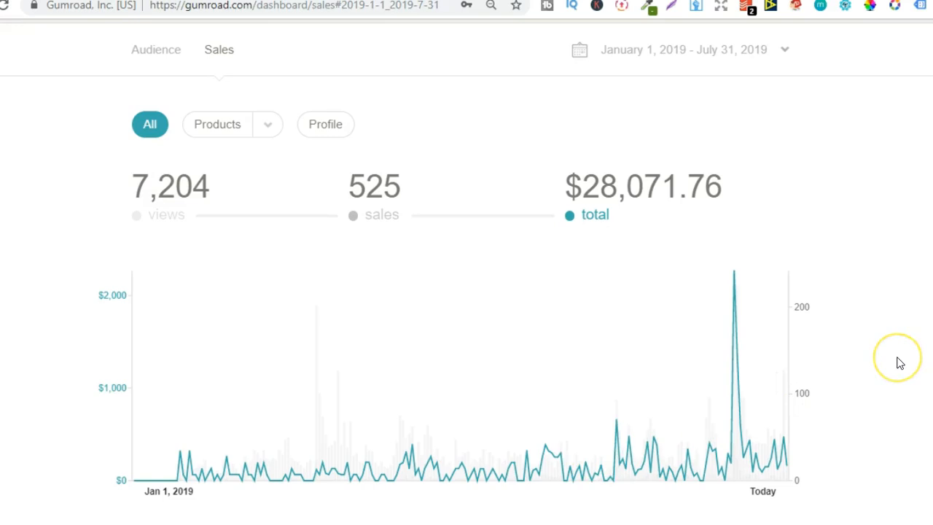
pyautogui.moveTo(898, 362)
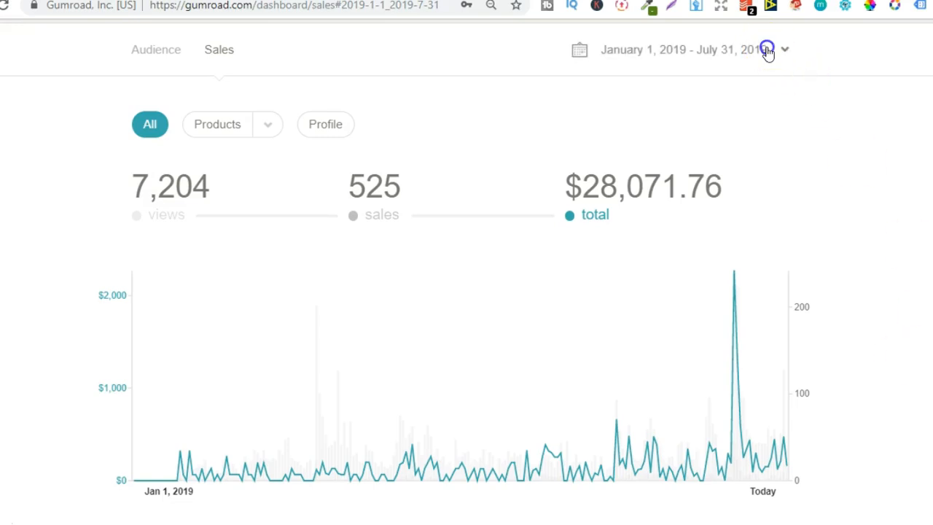
# - Narrow the sales date range to July 1–31, 2019, showing 1,954 views, 190 sales and $9,951.41
pyautogui.click(784, 50)
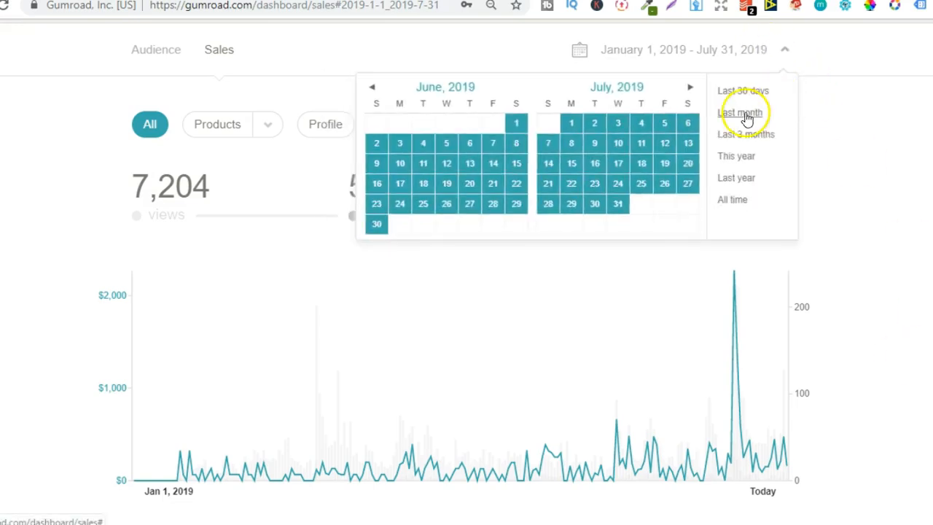
pyautogui.click(571, 122)
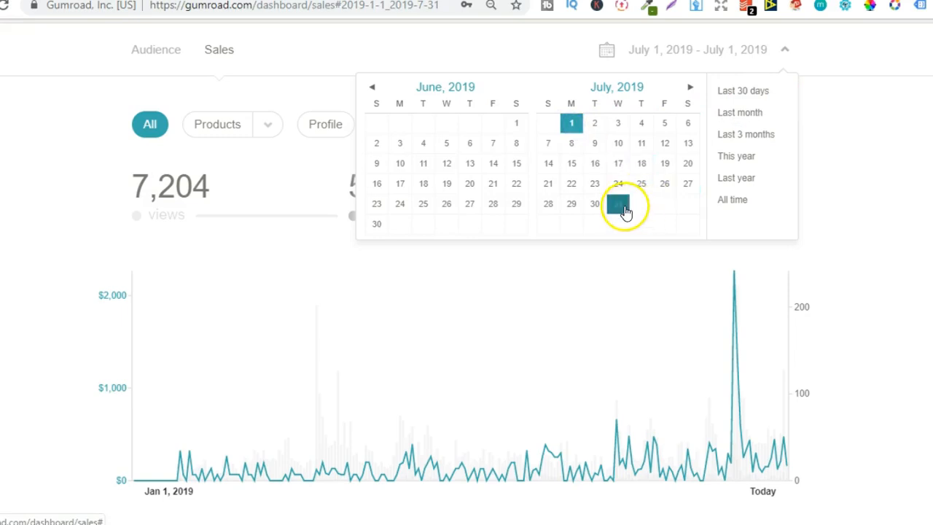
pyautogui.click(617, 203)
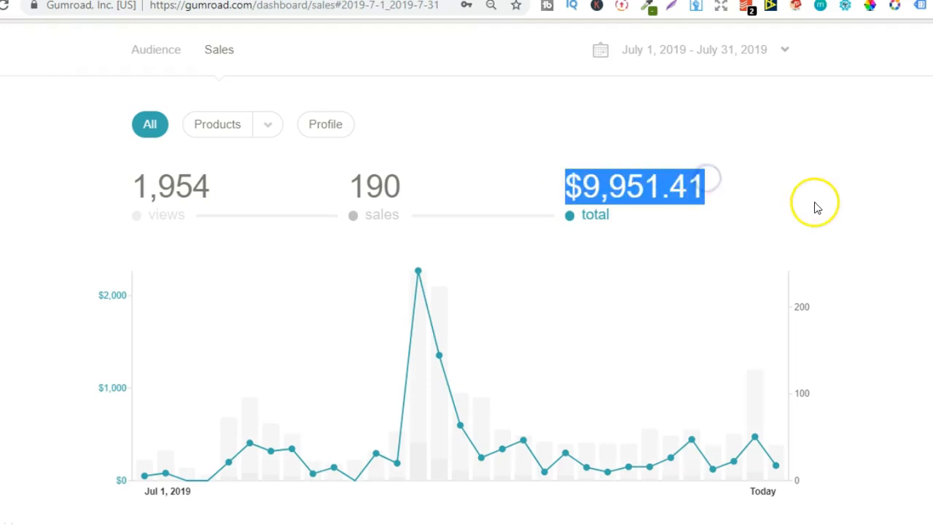
pyautogui.moveTo(588, 196)
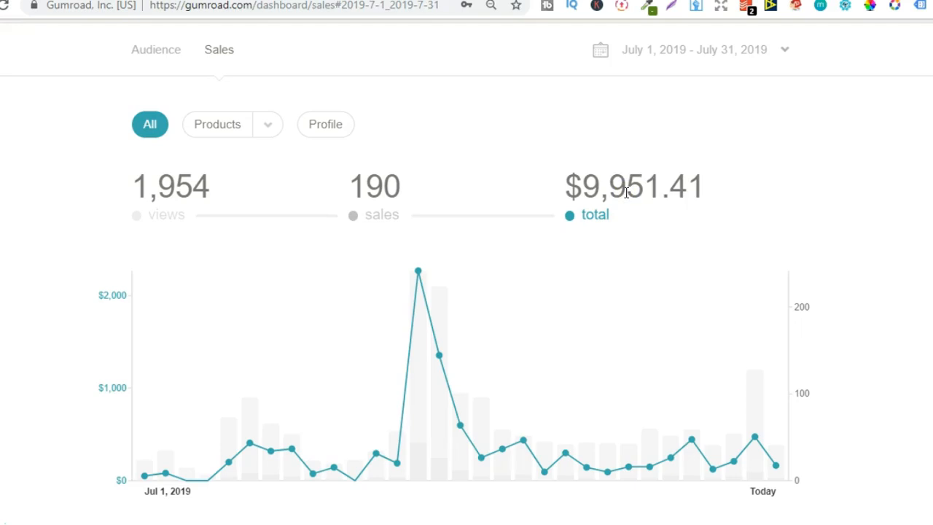
pyautogui.moveTo(779, 418)
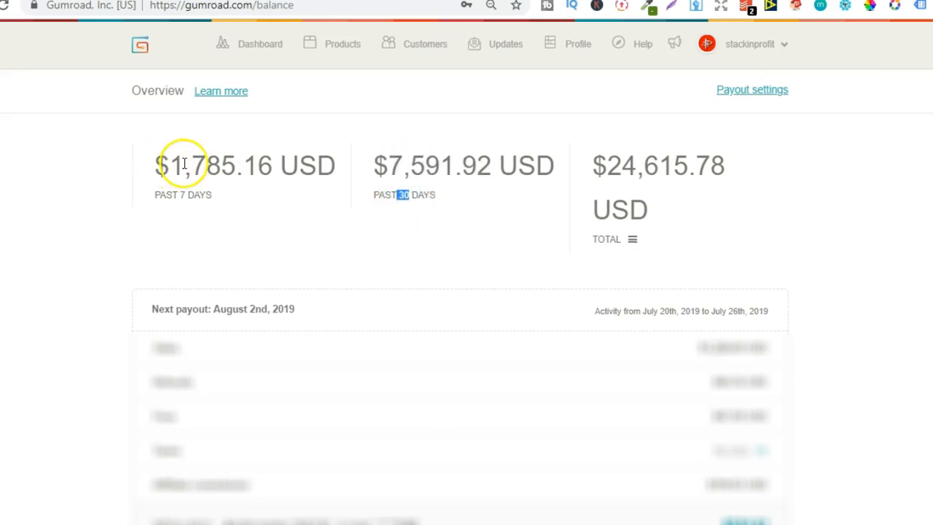
pyautogui.moveTo(234, 186)
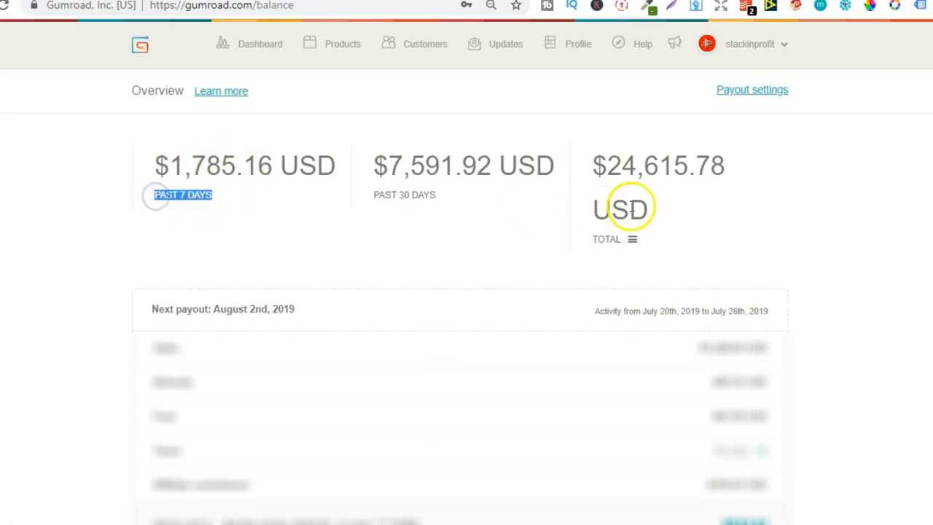
pyautogui.moveTo(591, 166)
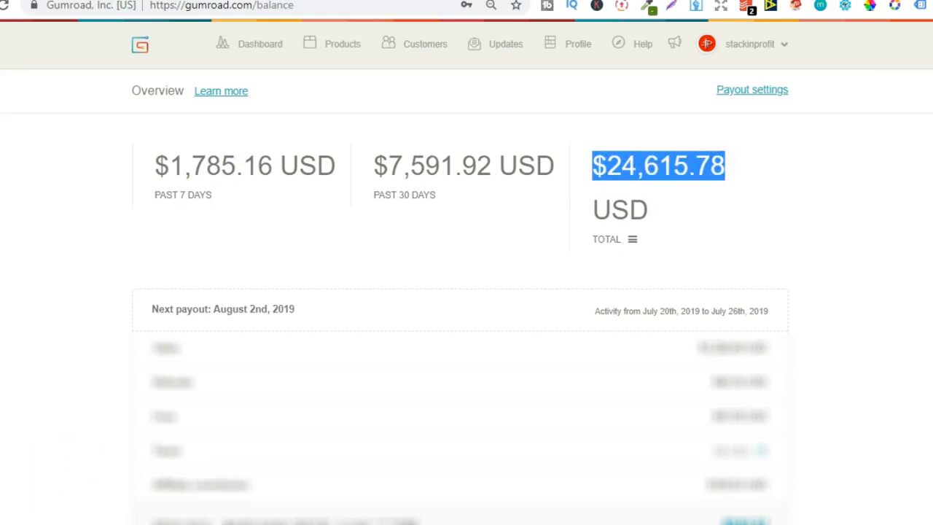
pyautogui.moveTo(396, 420)
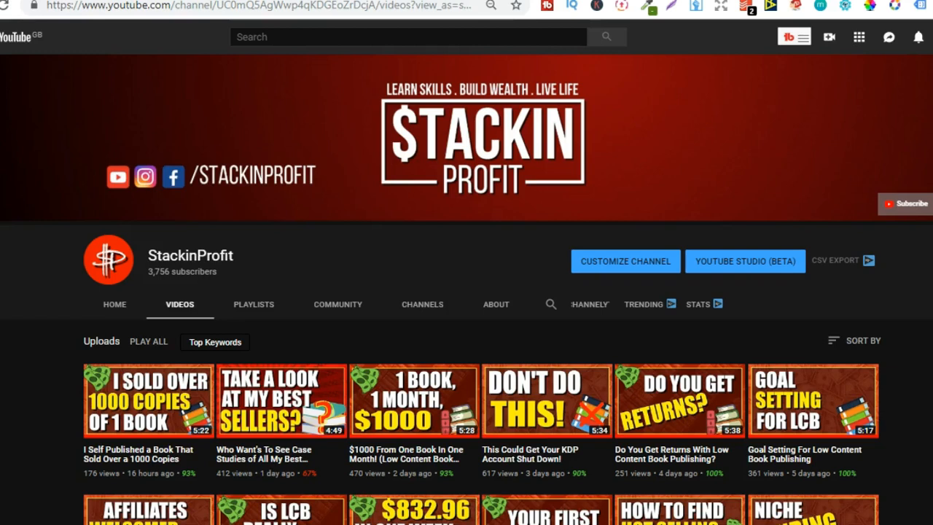
pyautogui.moveTo(149, 342)
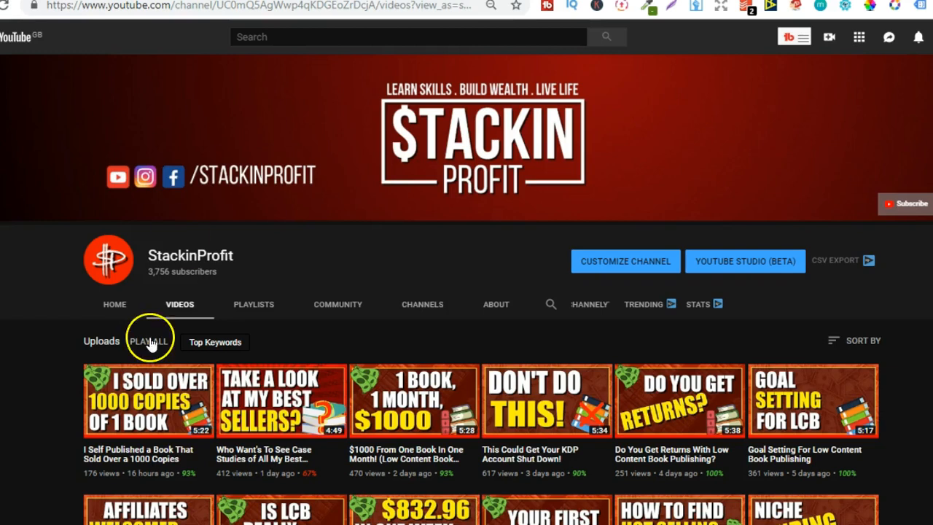
pyautogui.moveTo(35, 459)
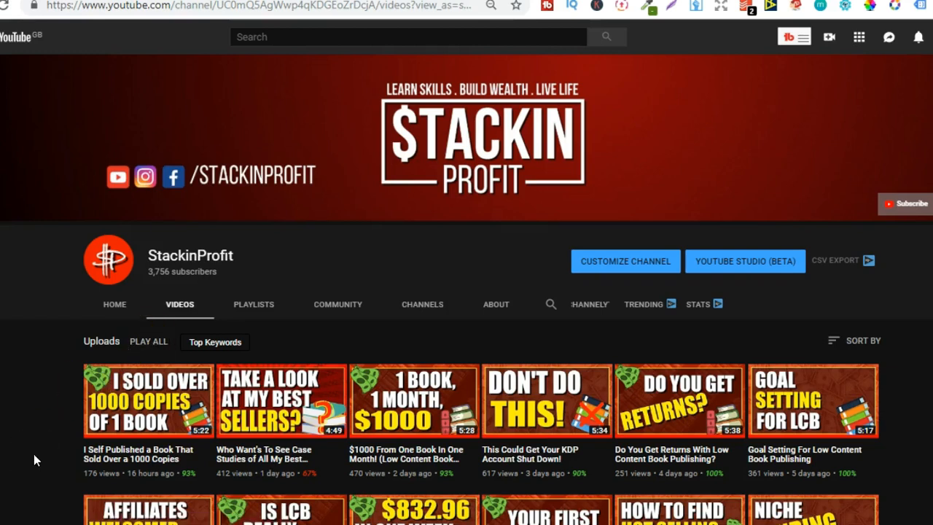
pyautogui.moveTo(319, 99)
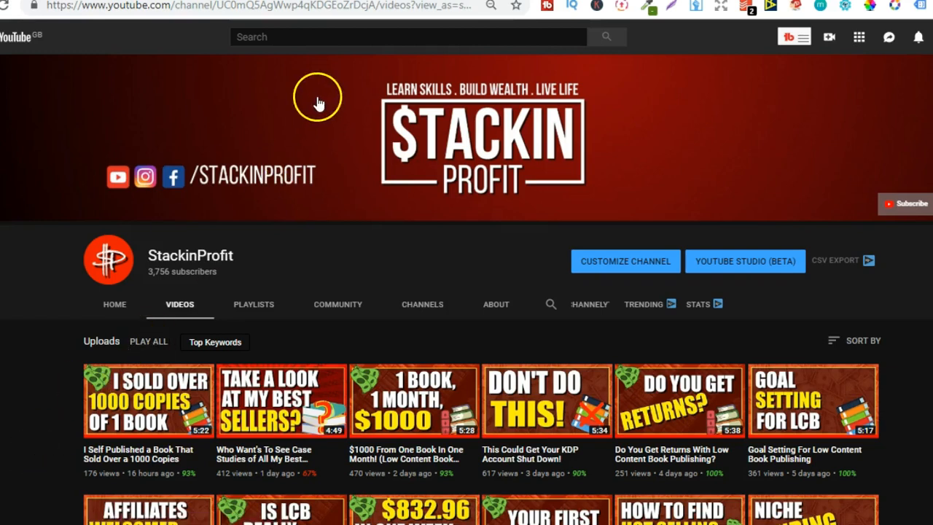
pyautogui.moveTo(410, 263)
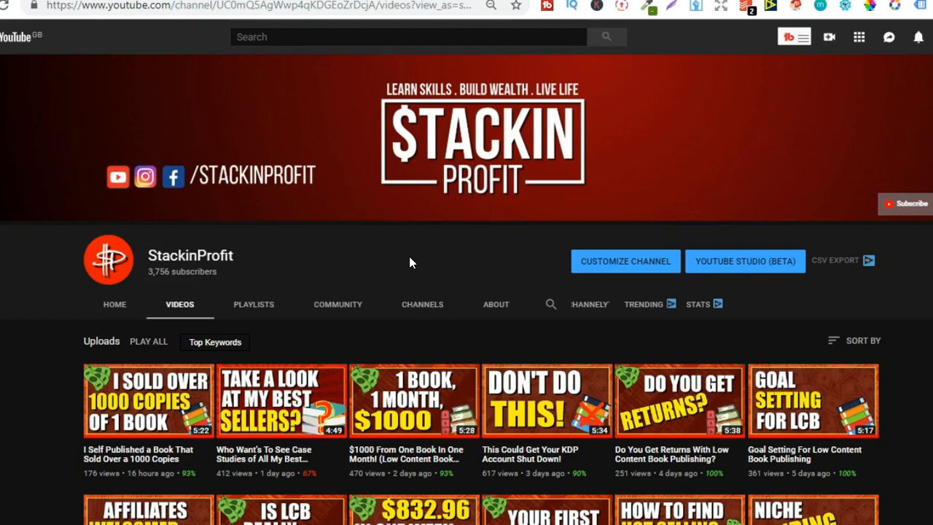
pyautogui.moveTo(410, 355)
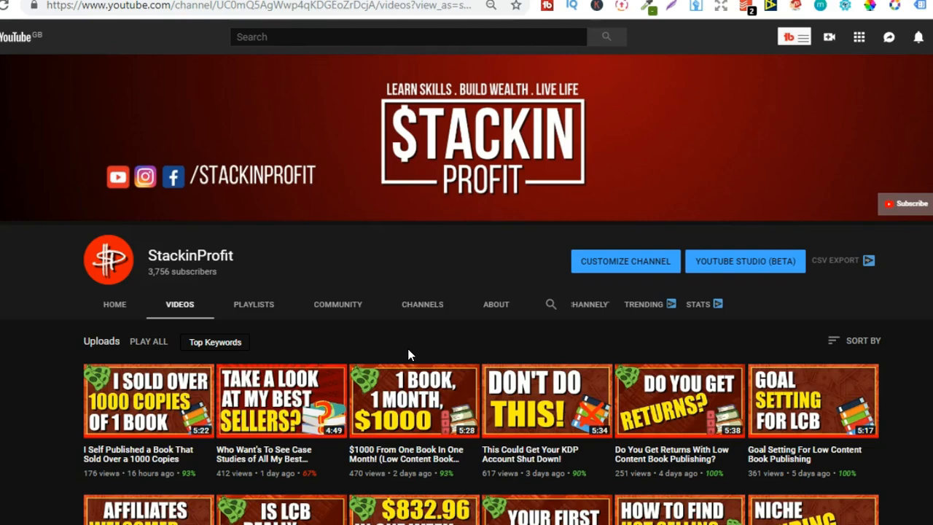
# - Scroll down the StackinProfit uploads page to reveal more low-content-book video thumbnails
pyautogui.scroll(-3)
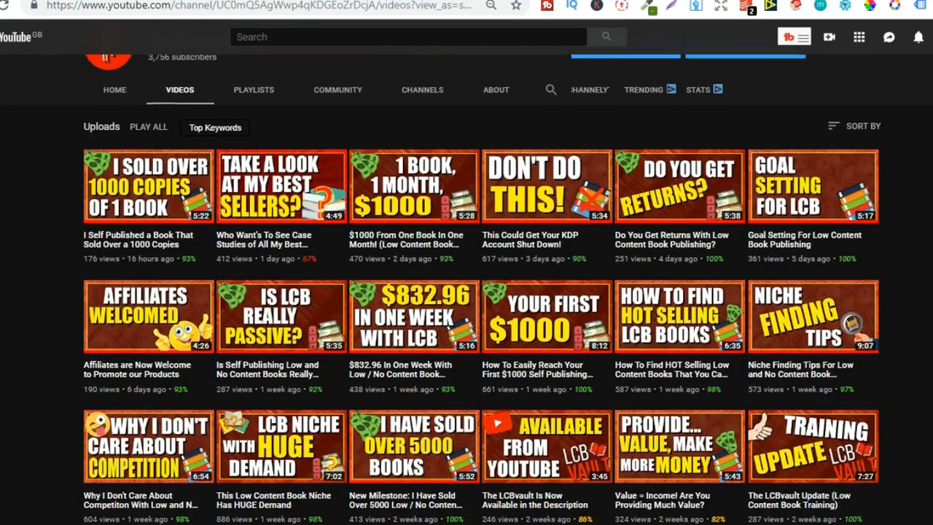